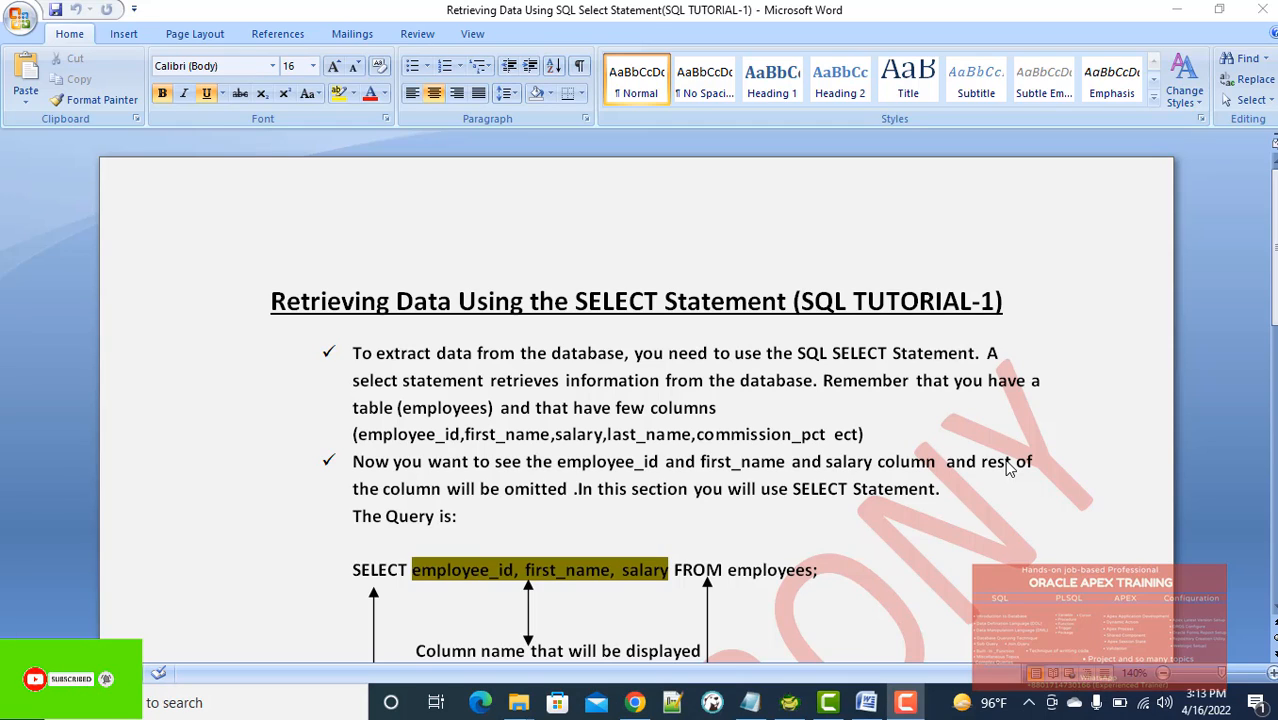
mouse_move(820, 328)
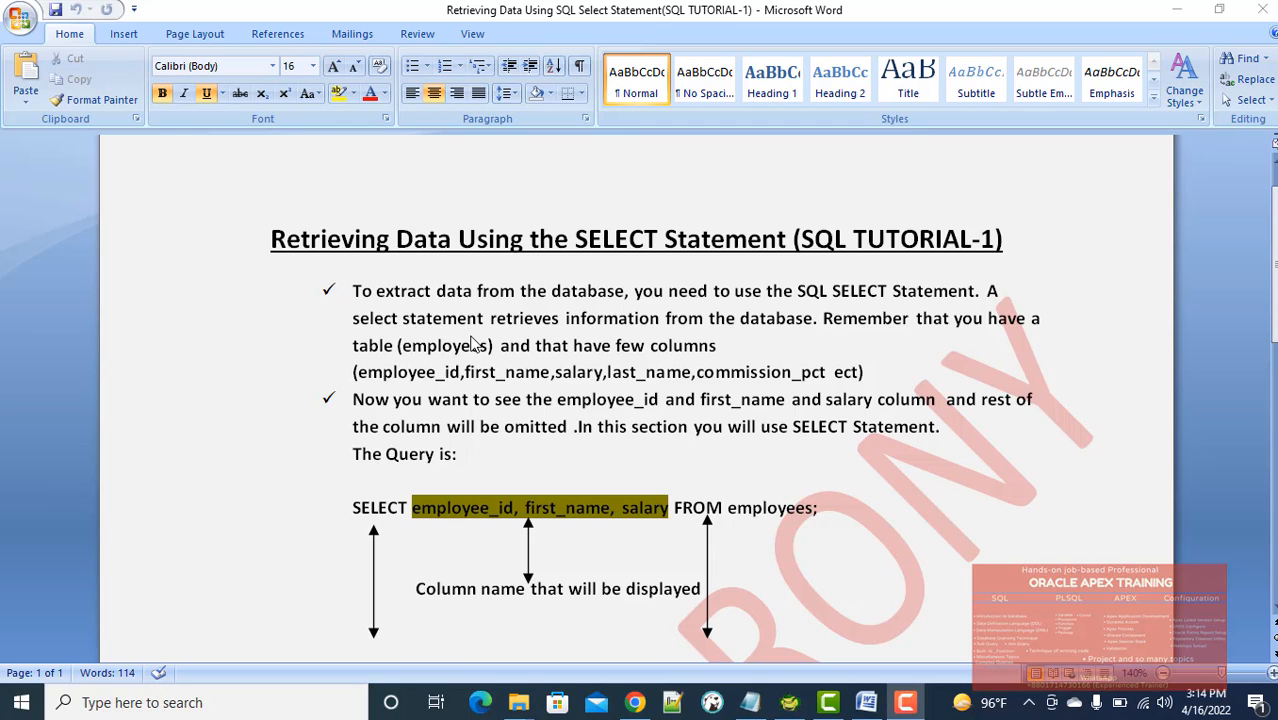
Step: Scroll down and mark the query's three column names
scroll("down", 3)
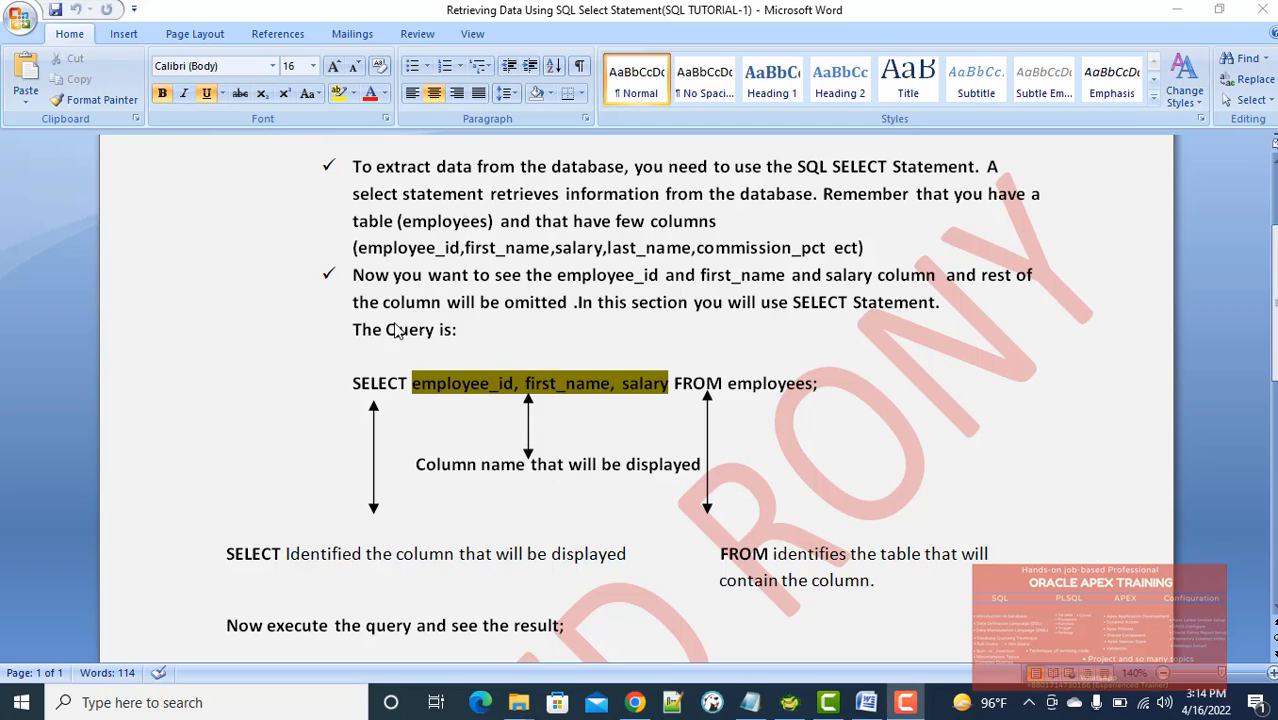
mouse_move(490, 398)
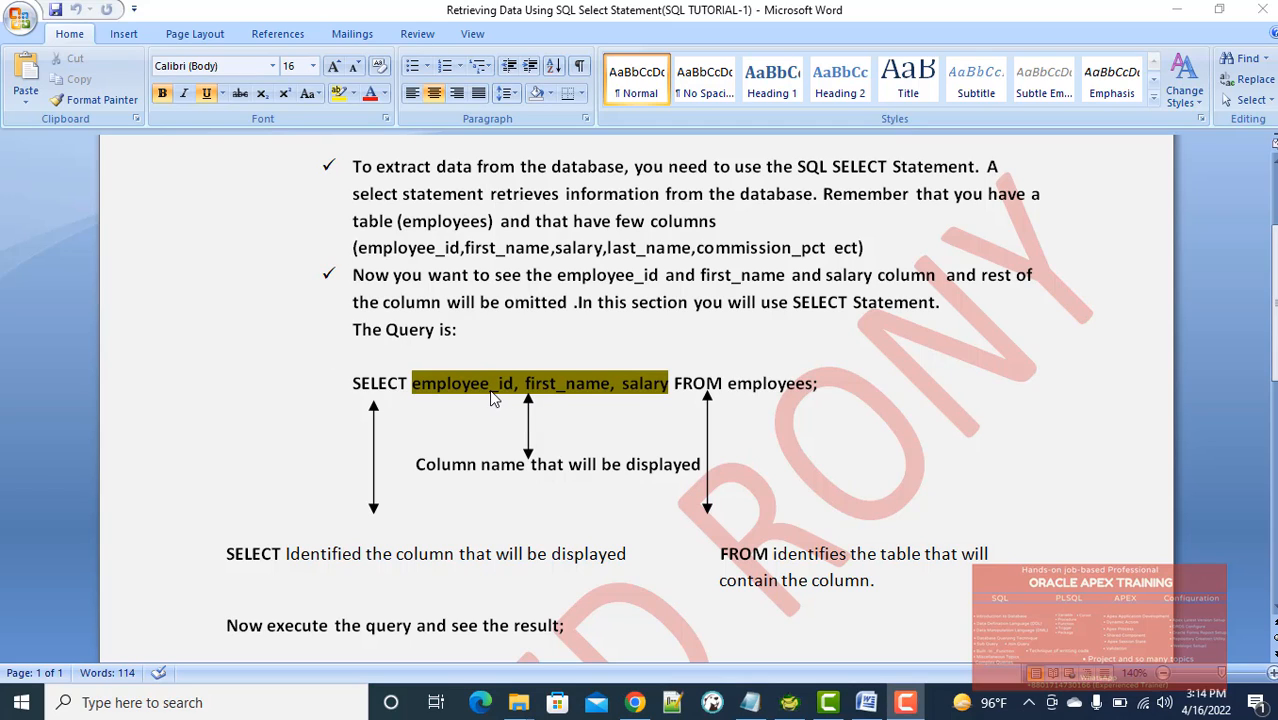
mouse_move(810, 398)
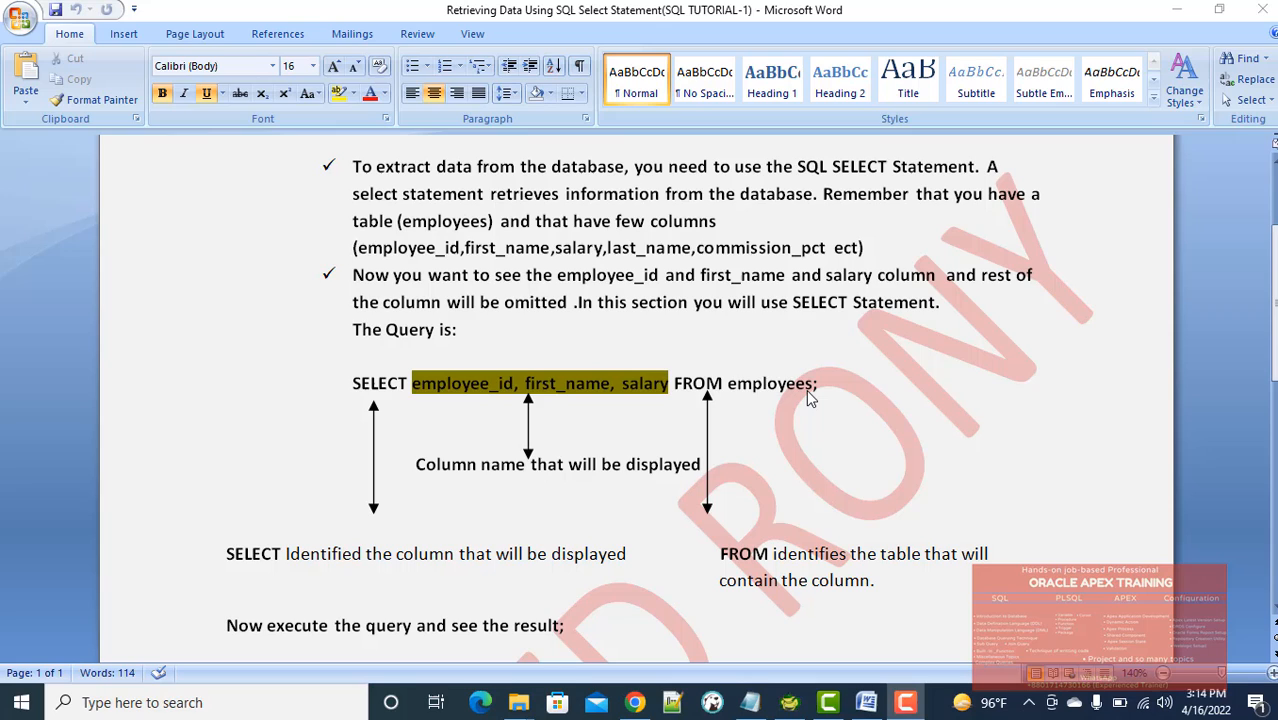
scroll("down", 3)
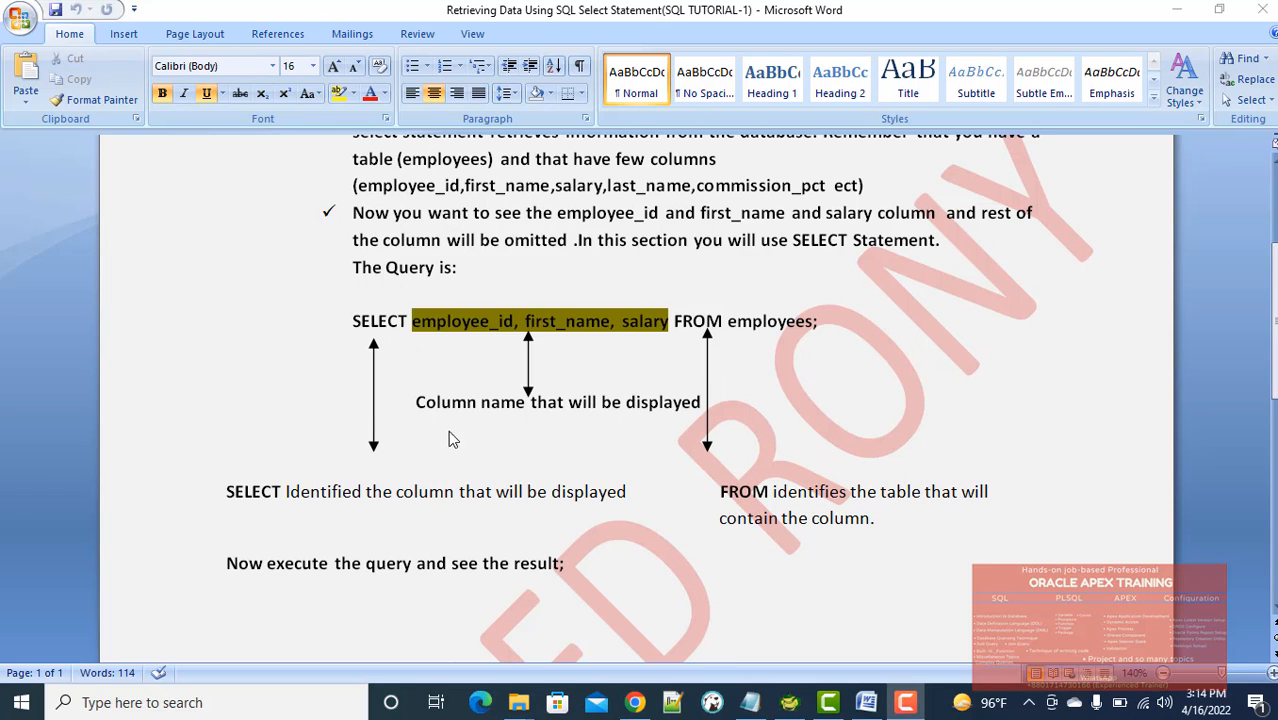
mouse_move(378, 508)
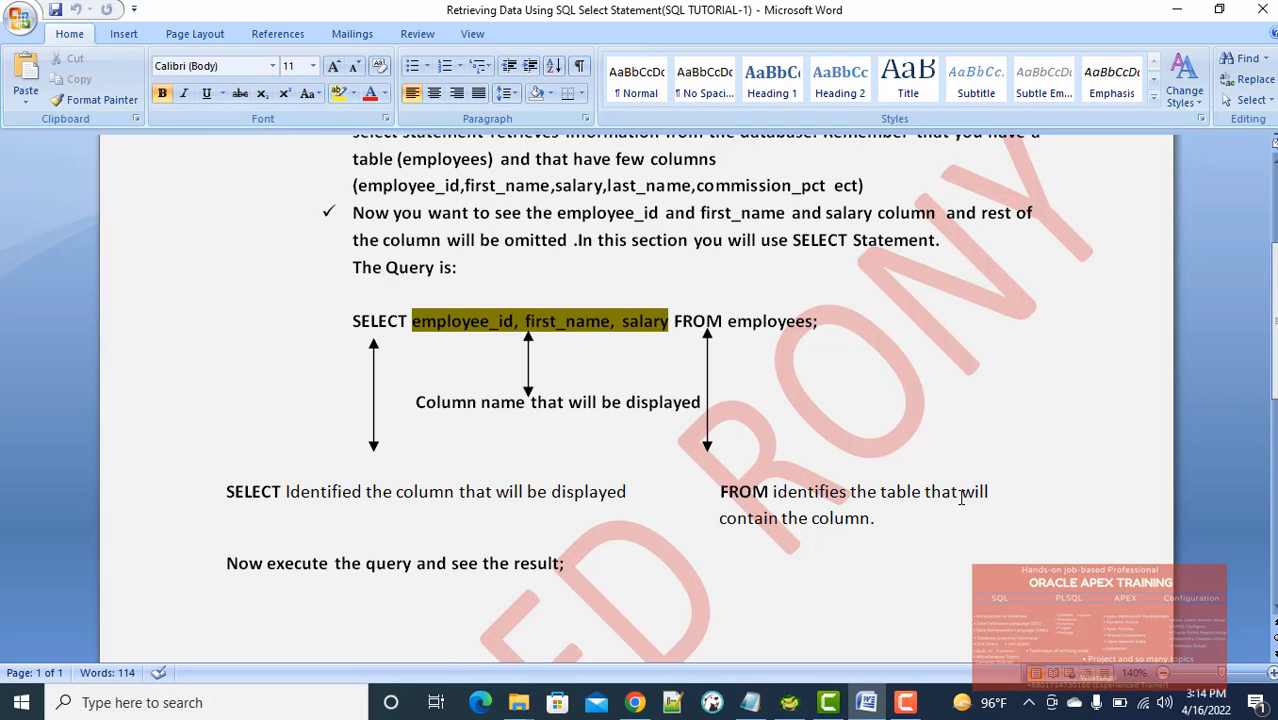
mouse_move(740, 523)
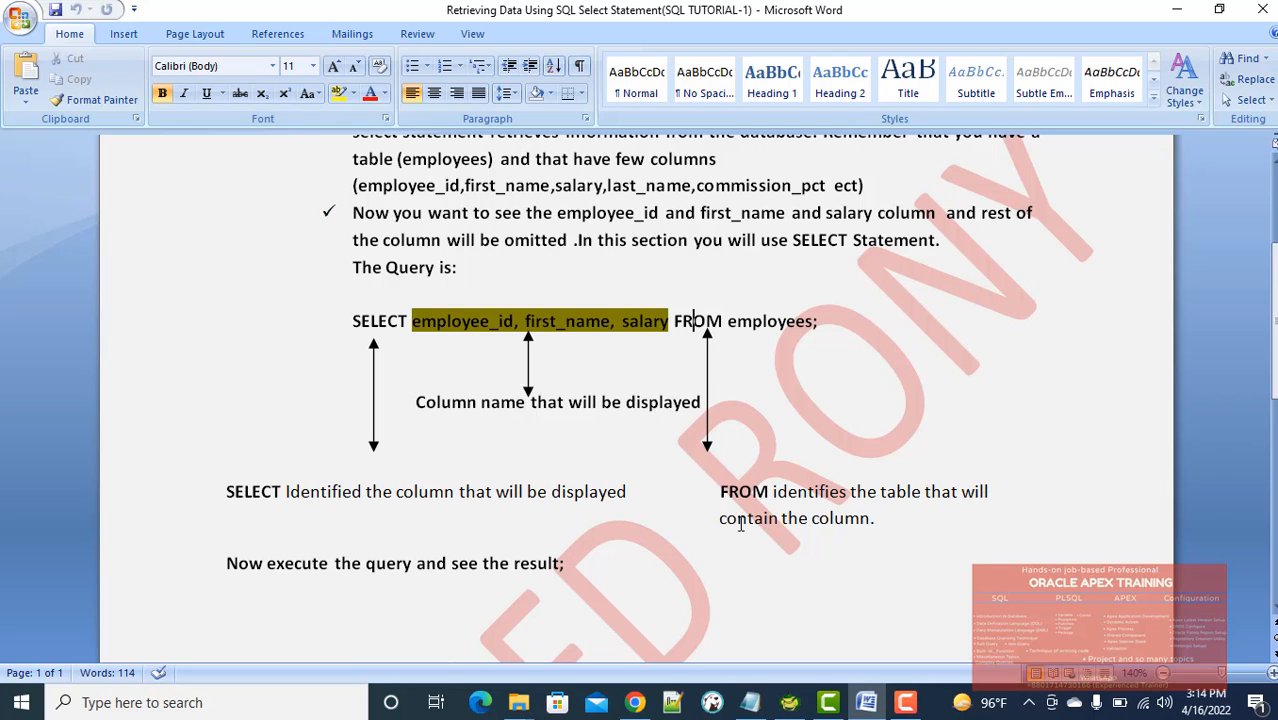
mouse_move(502, 398)
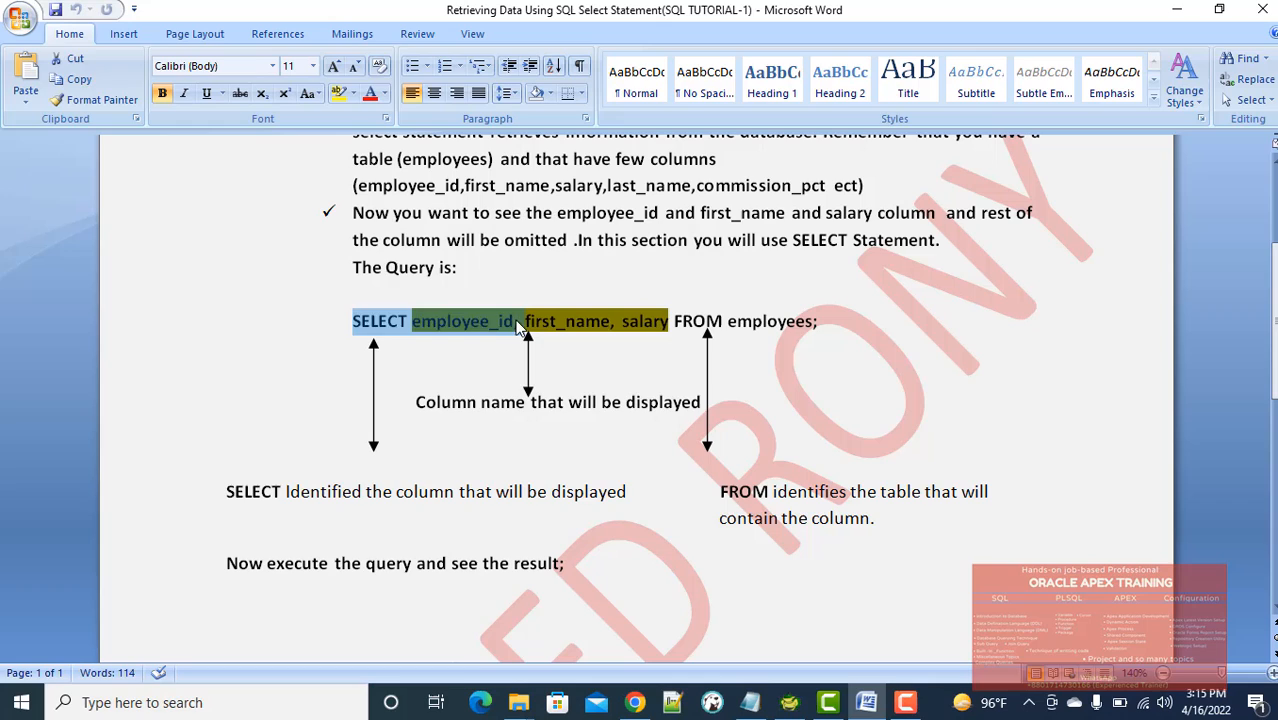
left_click(760, 333)
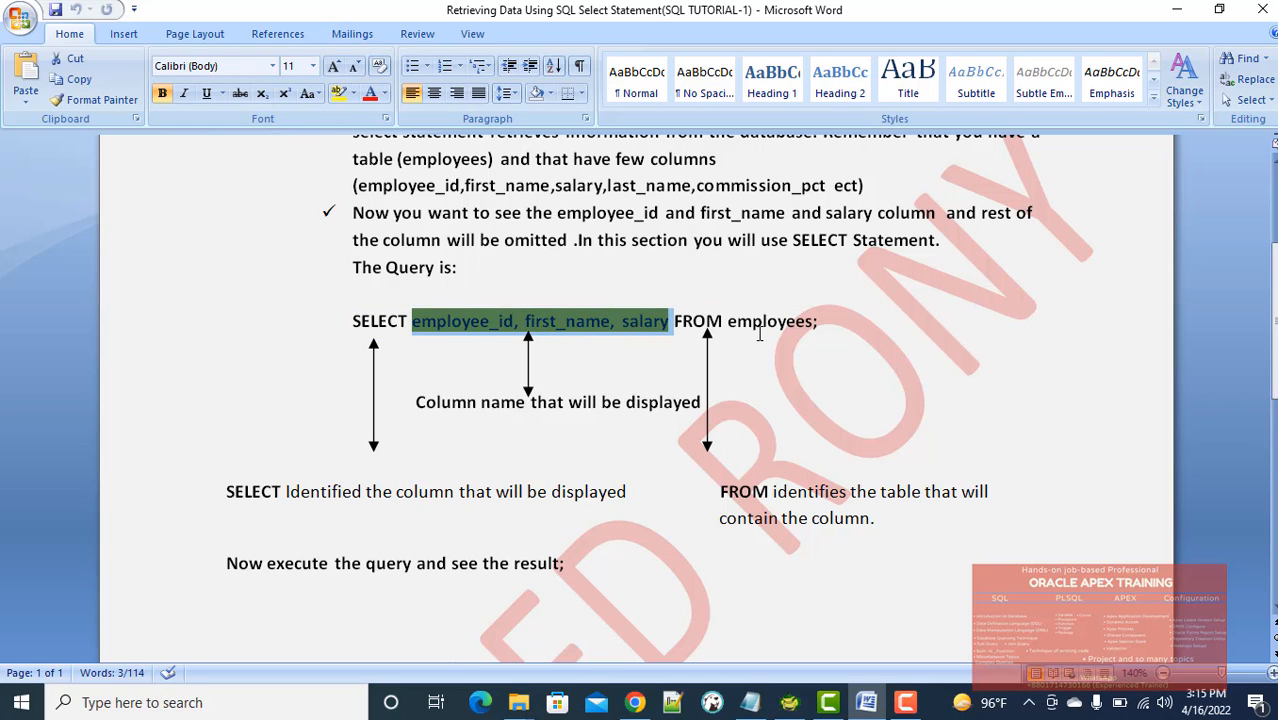
double_click(768, 321)
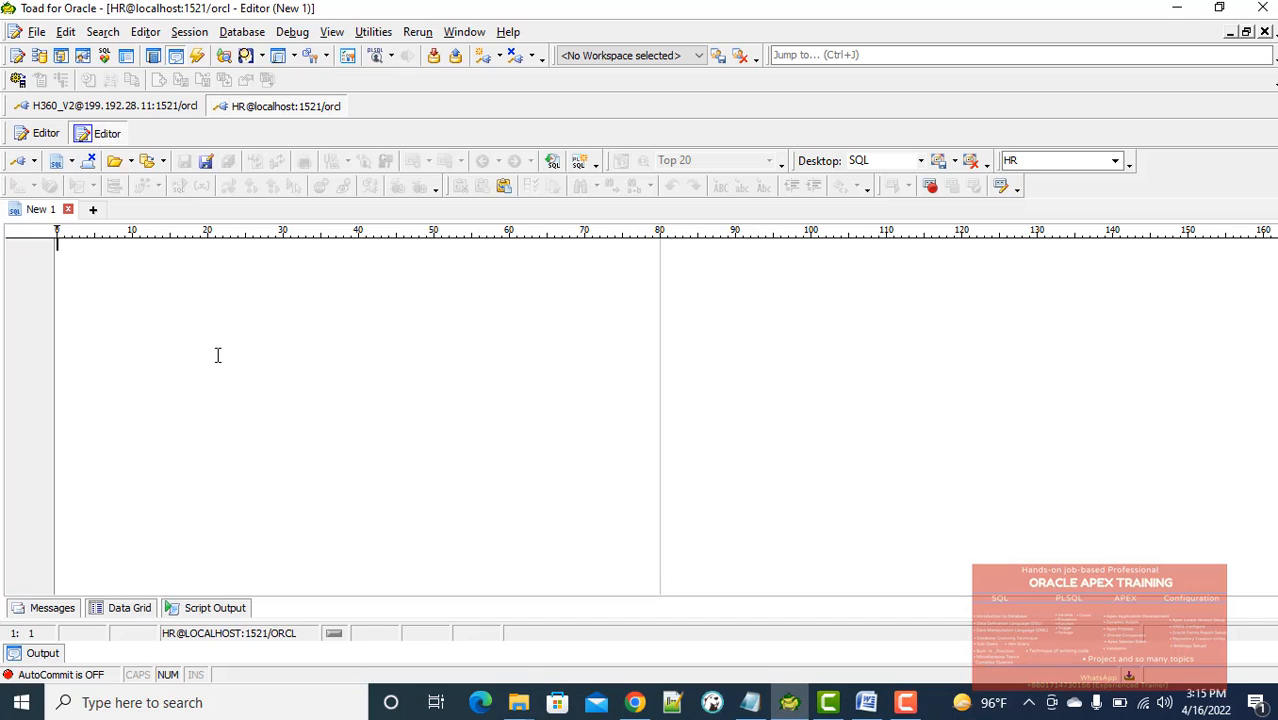
Step: Enter 'SELECT employee_id, first_name, salary FROM employees;' in the editor and execute it
type("SELECT employee_id, first_name, salary FROM employees;")
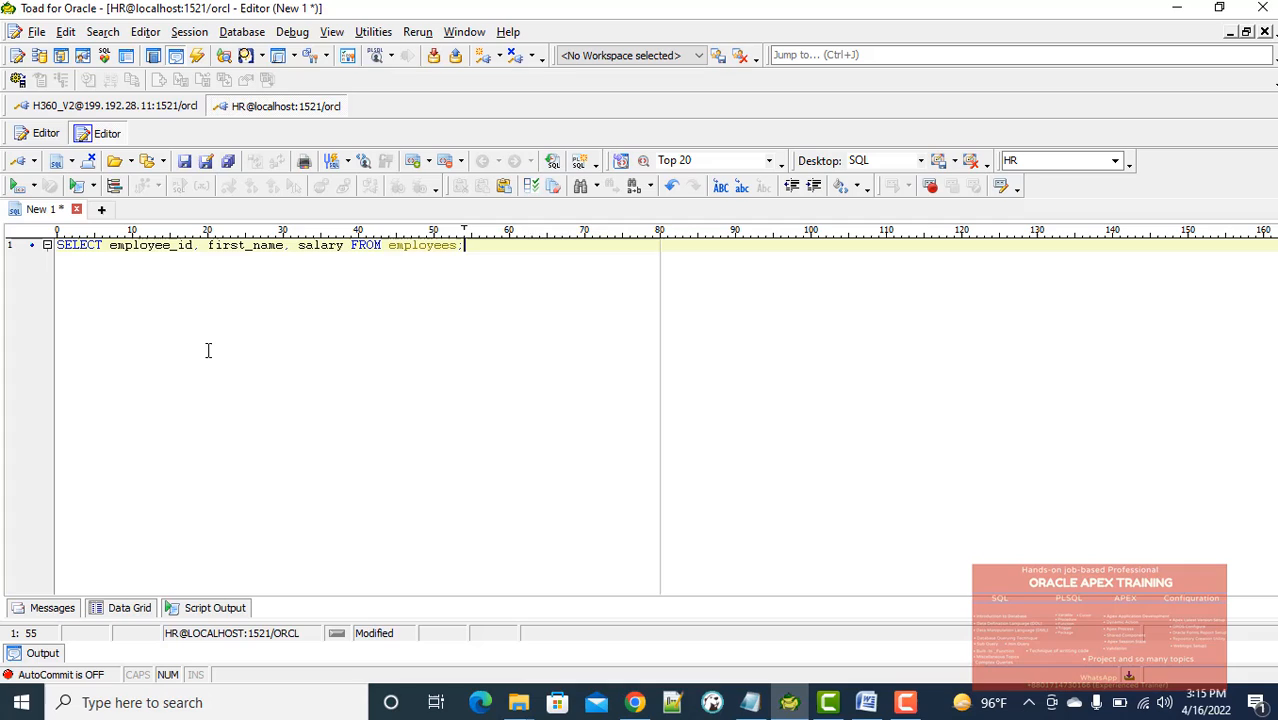
mouse_move(167, 249)
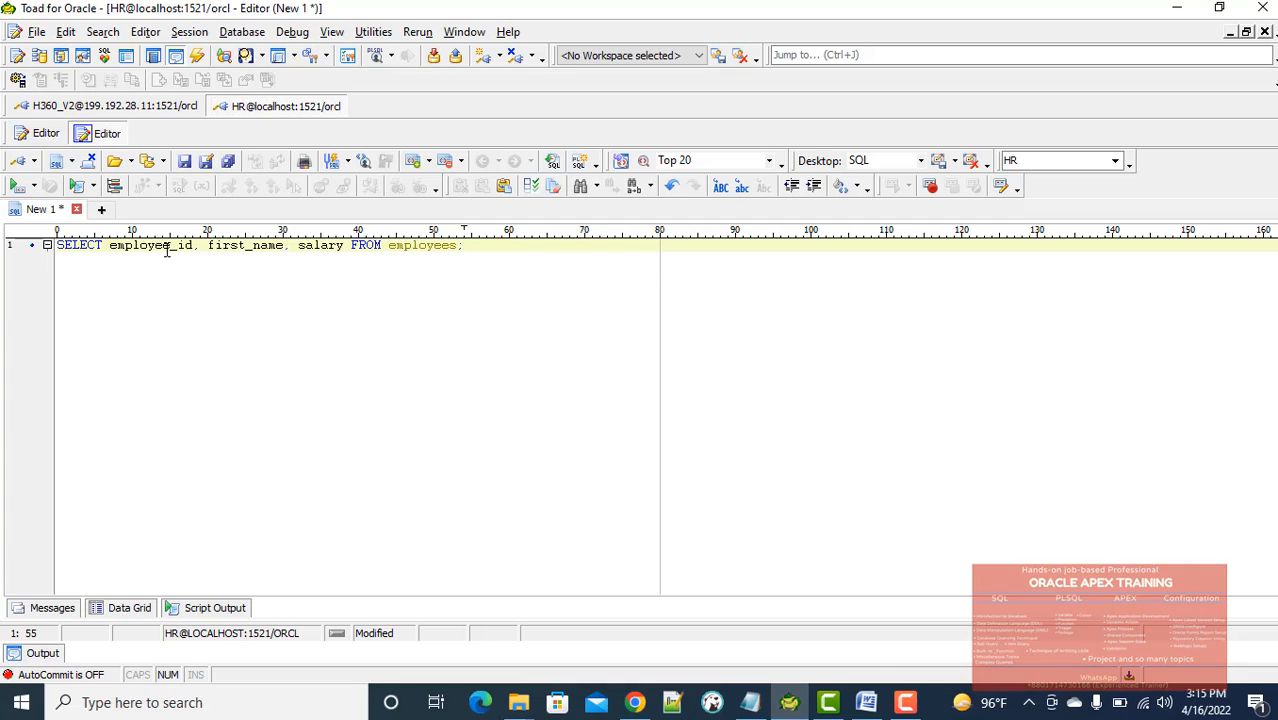
left_click(324, 245)
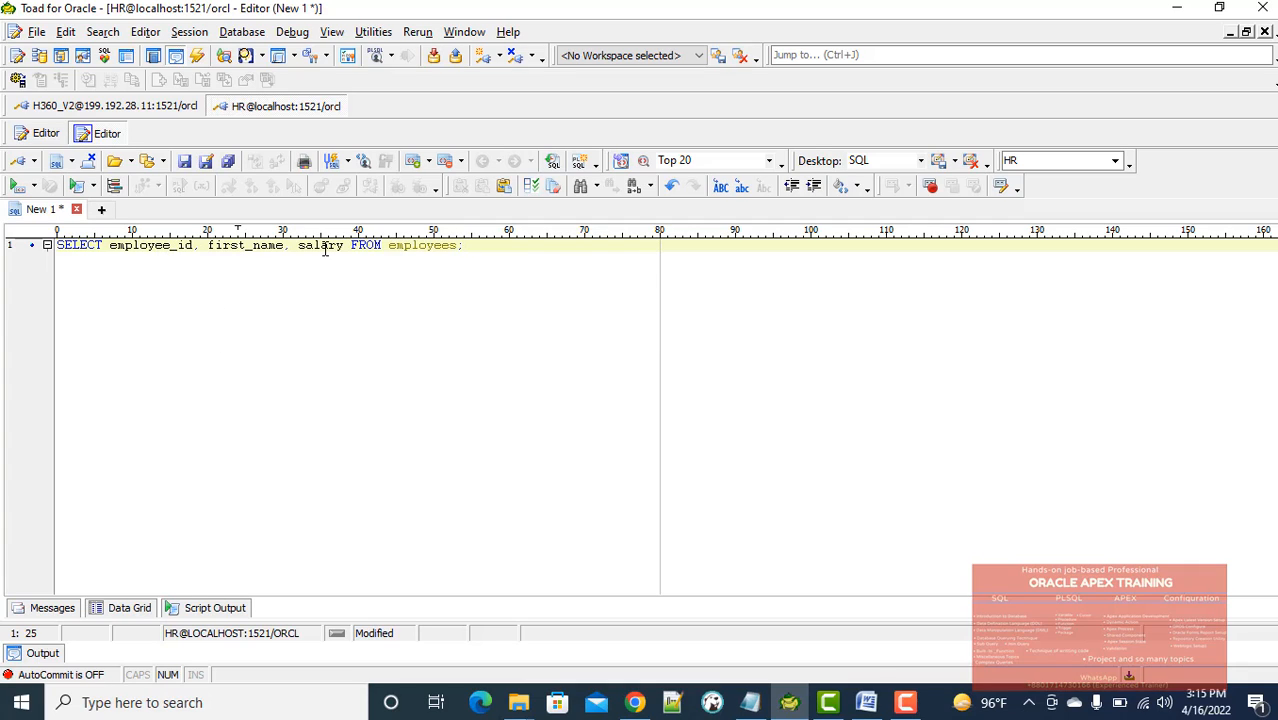
left_click(472, 245)
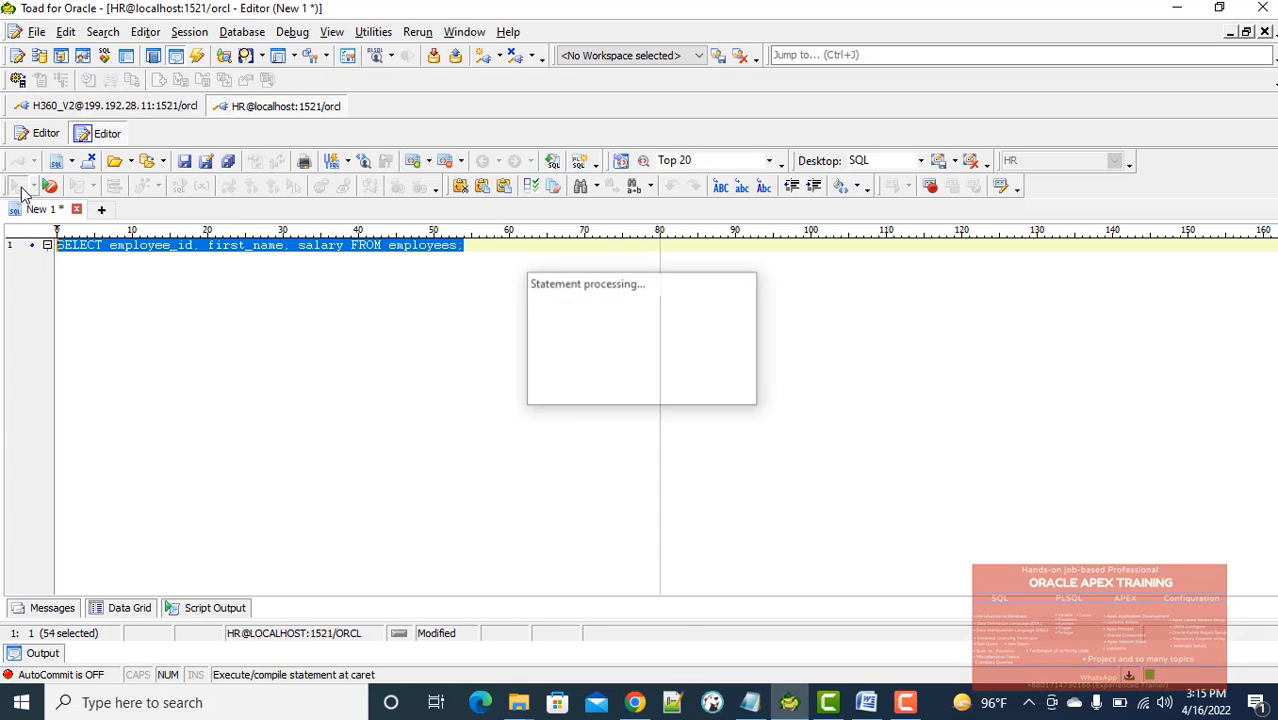
Step: Review the 107-row Data Grid of employee IDs, first names and salaries, selecting the Lex row
left_click(17, 185)
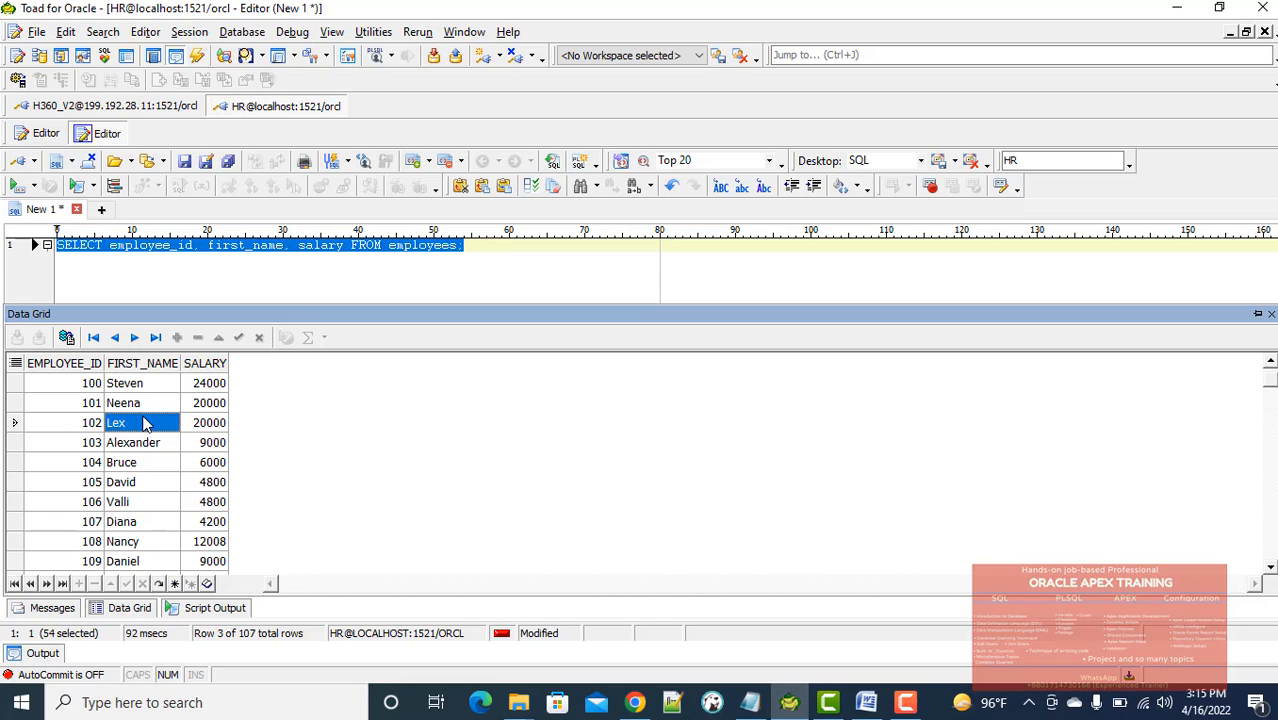
mouse_move(62, 386)
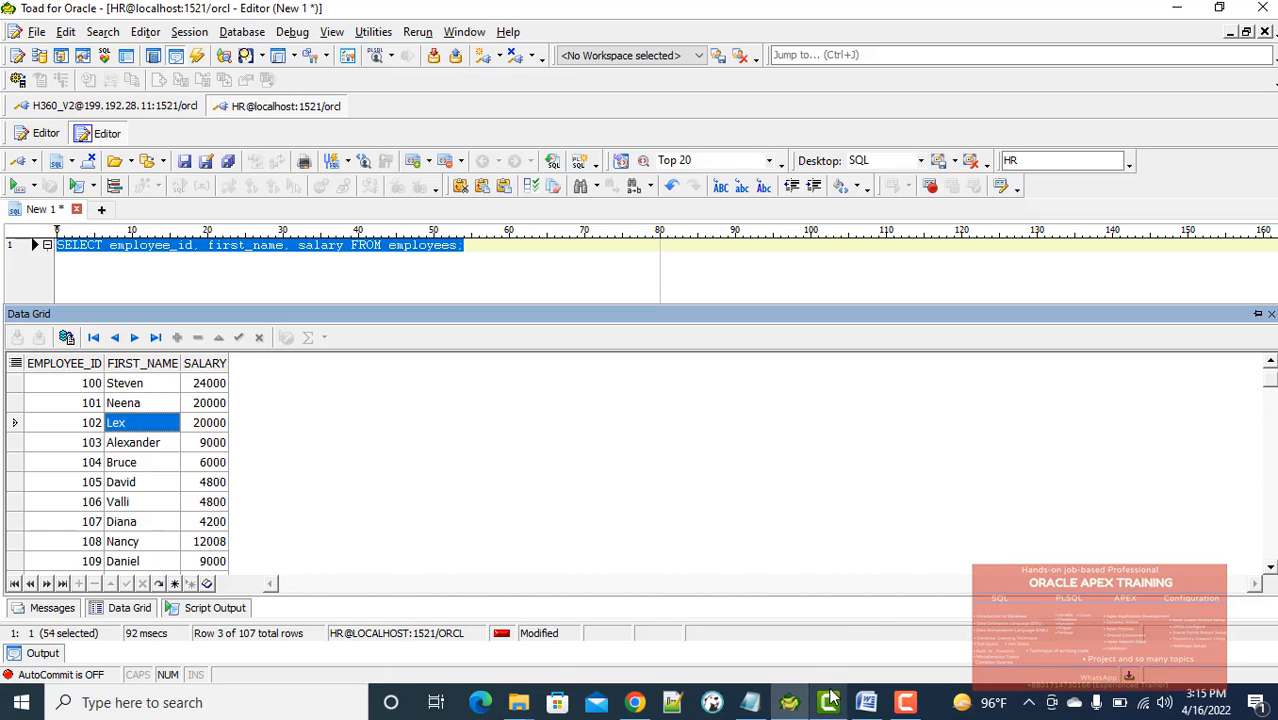
mouse_move(831, 698)
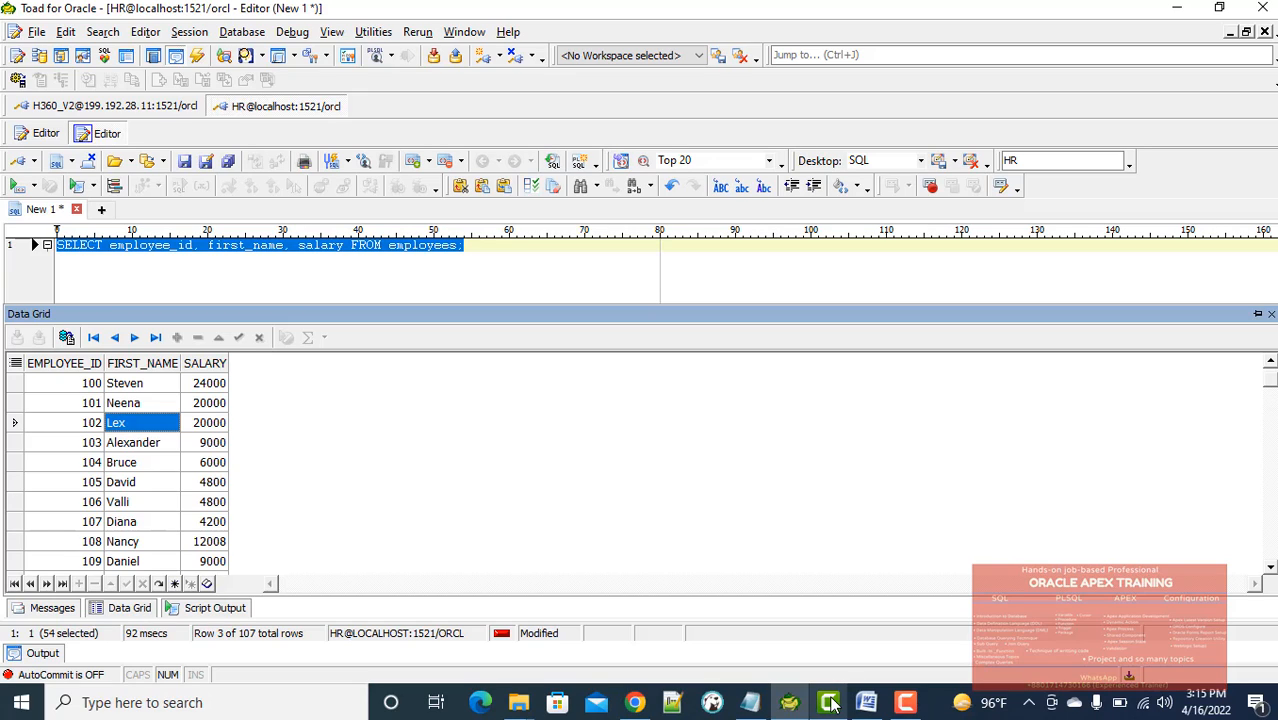
left_click(905, 702)
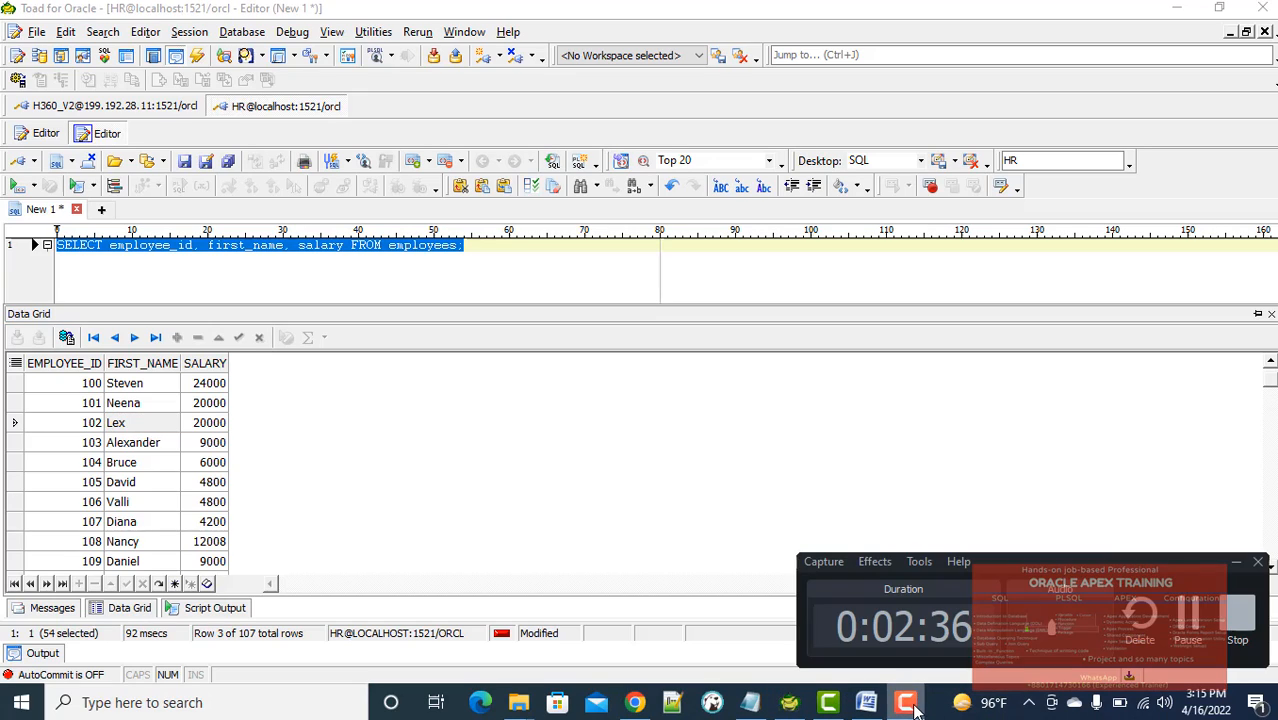